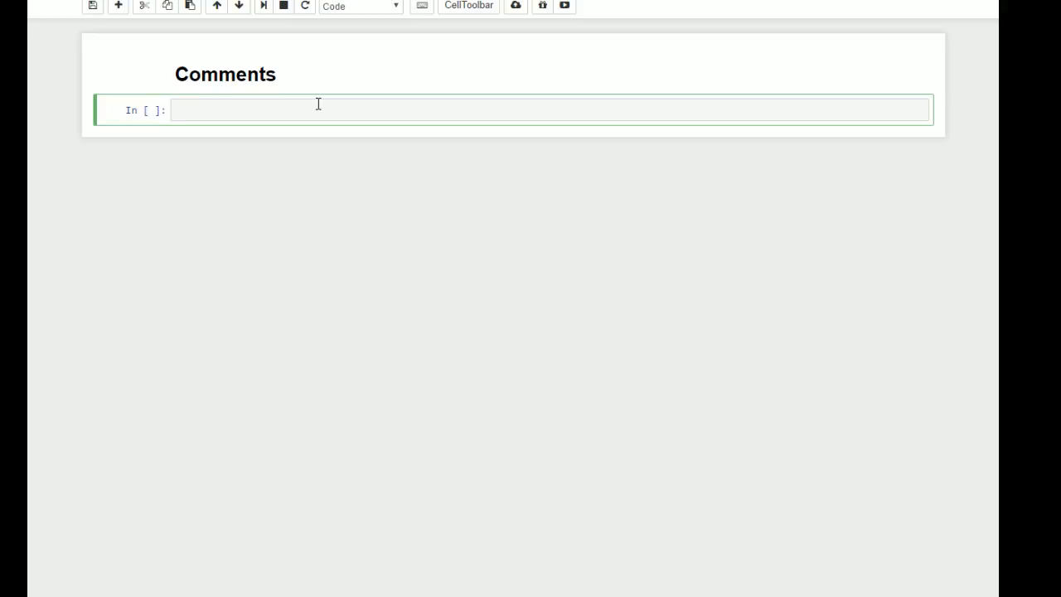
Step: Write the single-line comment '#This is a comment' in the empty code cell
left_click(332, 109)
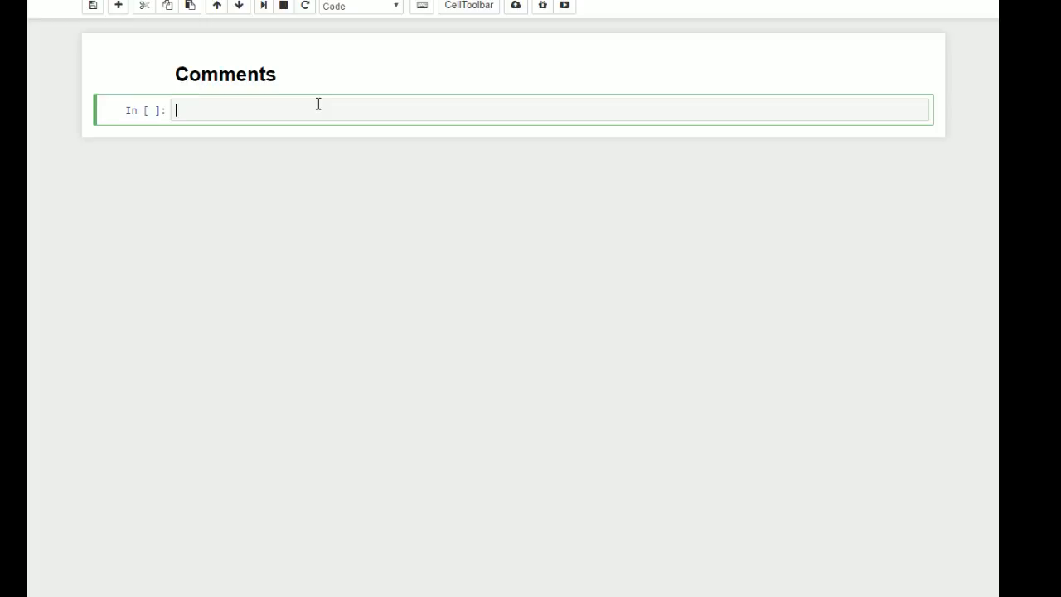
type("#")
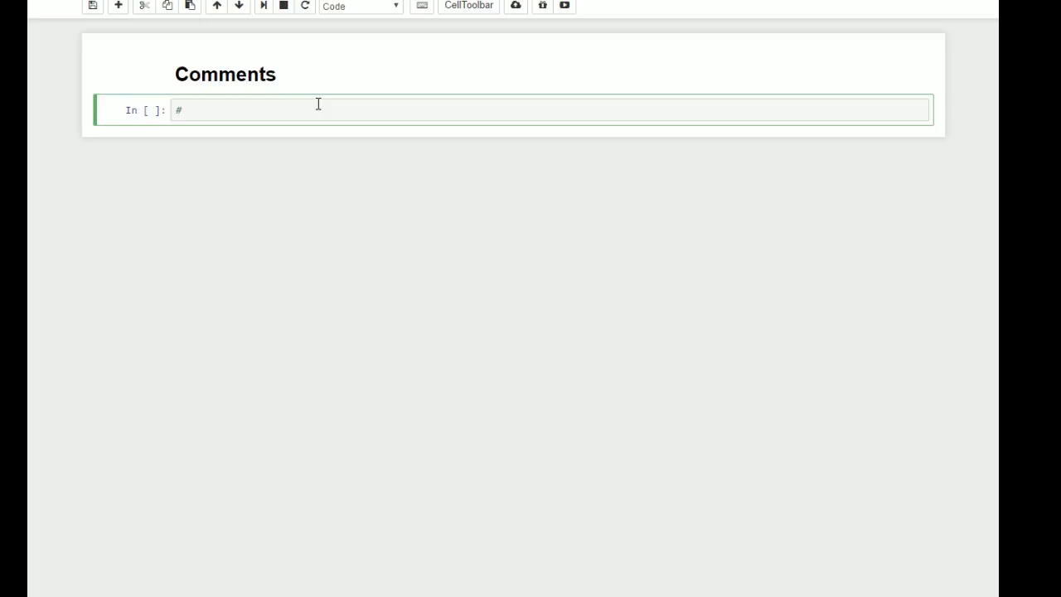
type("THis is a comment")
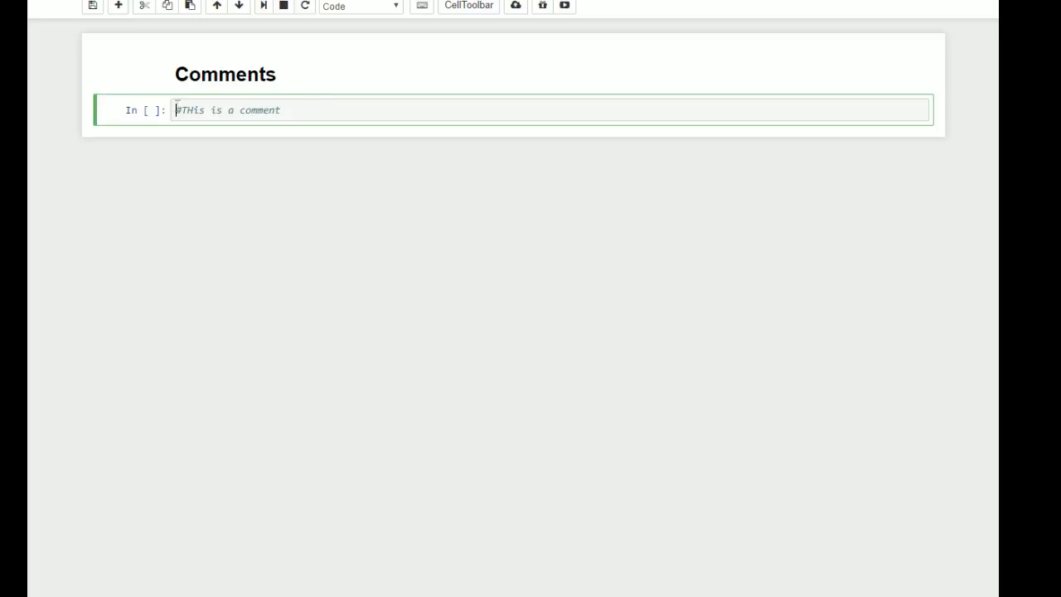
mouse_move(274, 131)
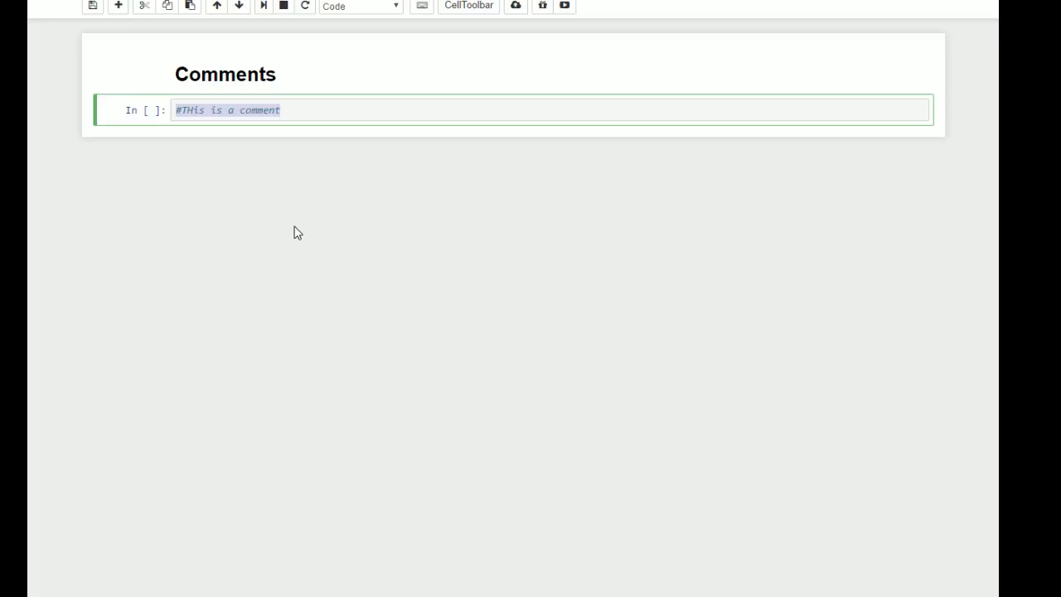
Step: Write print('hello') in the cell
type("print")
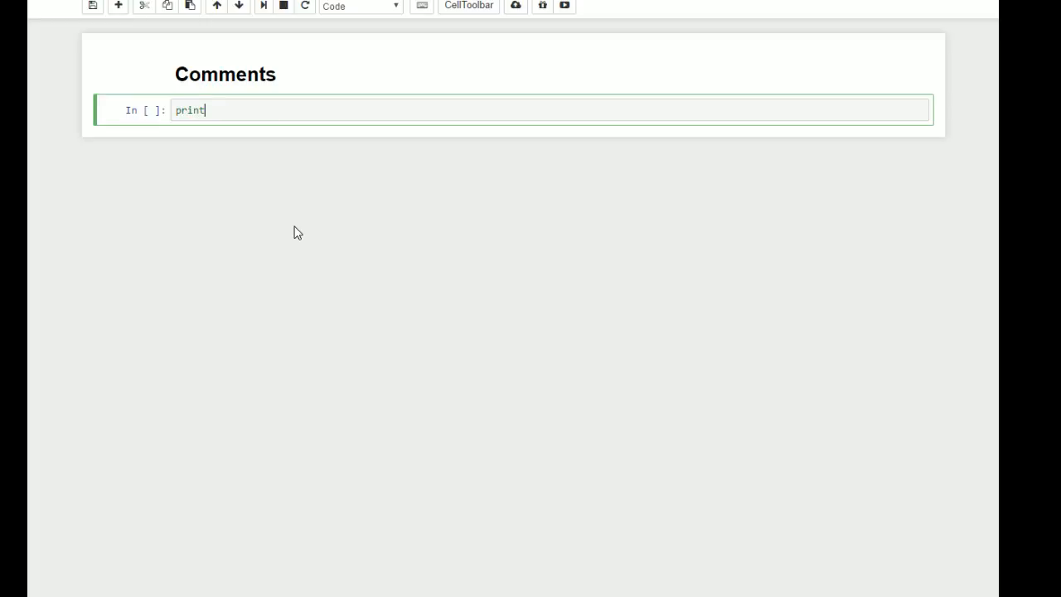
type("''")
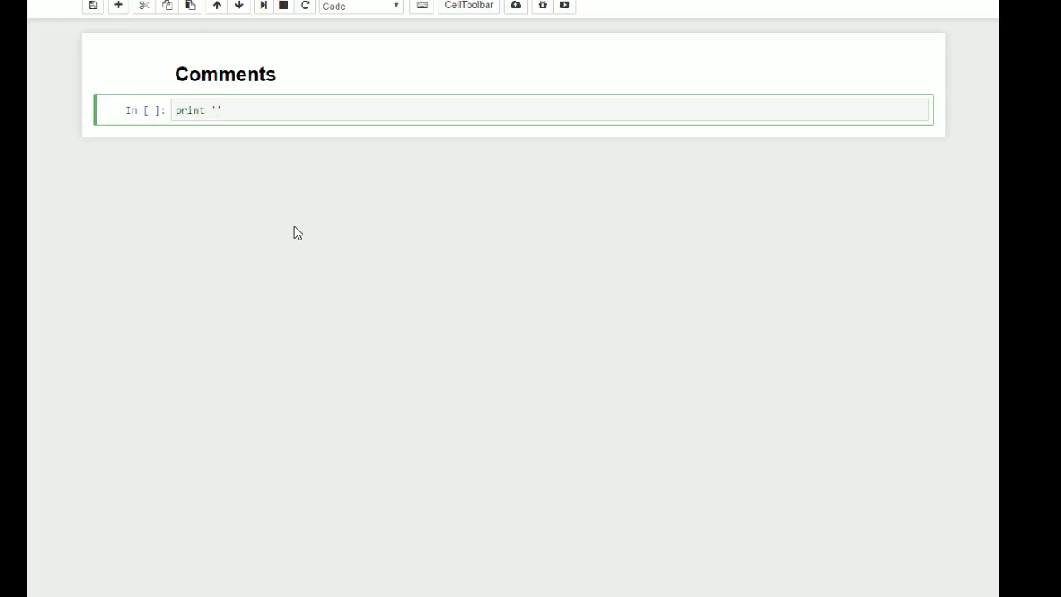
type("()")
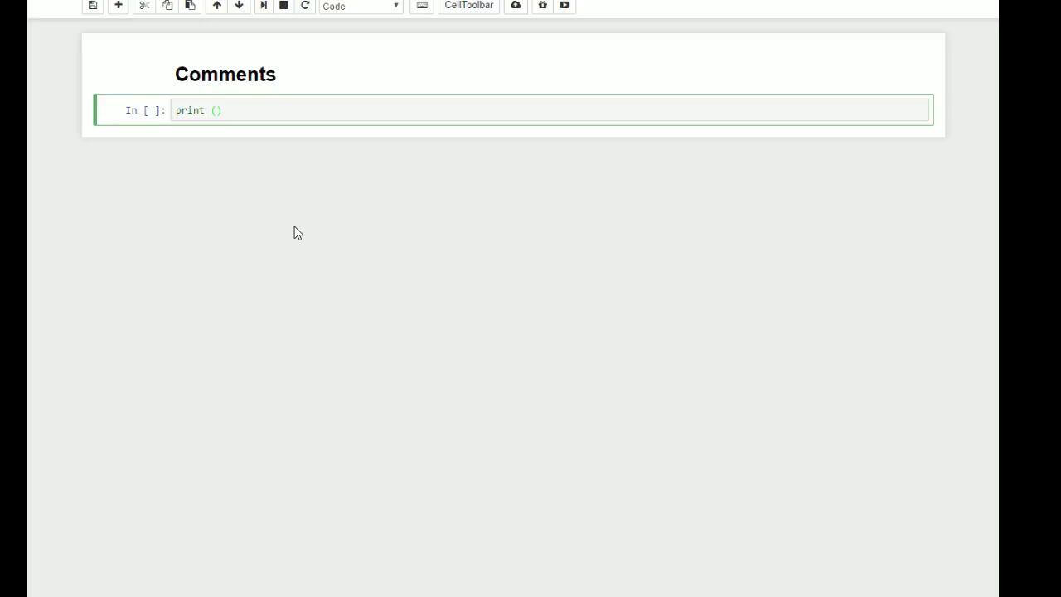
type("'hello'")
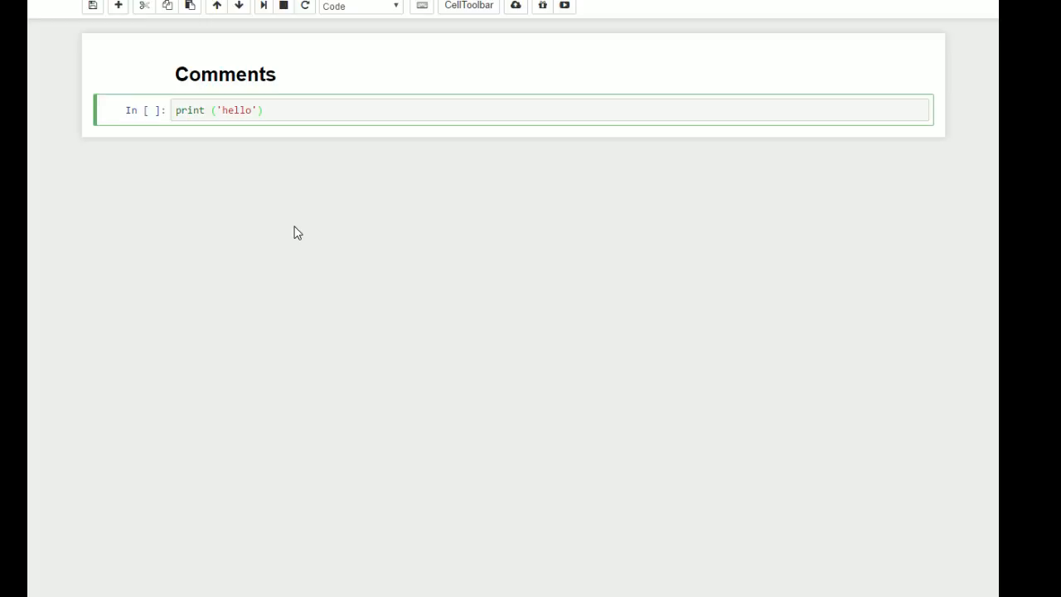
Step: Add the inline comment '#This line greets the user' and run the cell, printing hello
type("#")
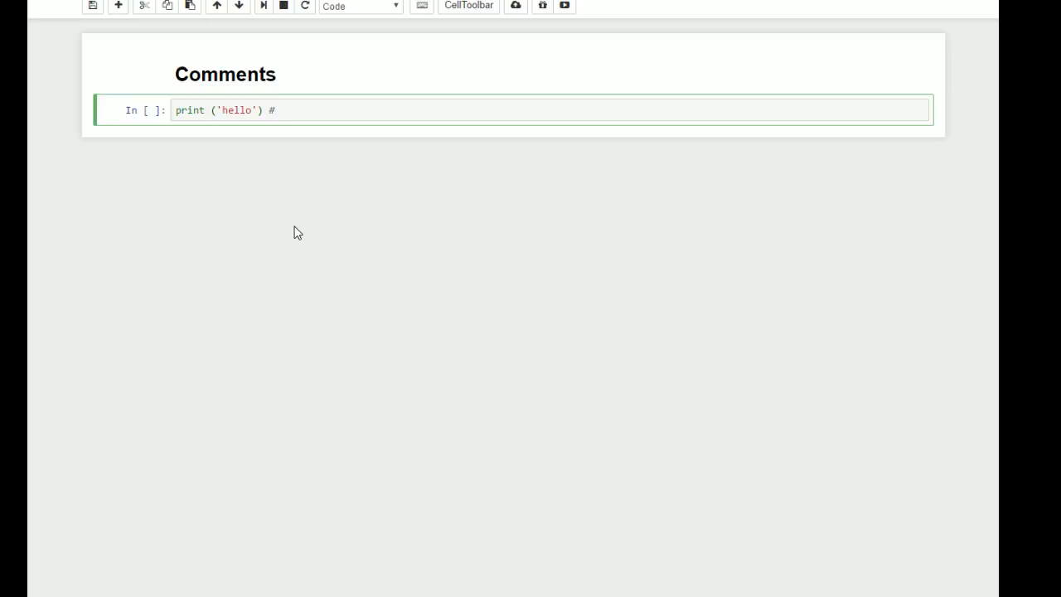
type("This")
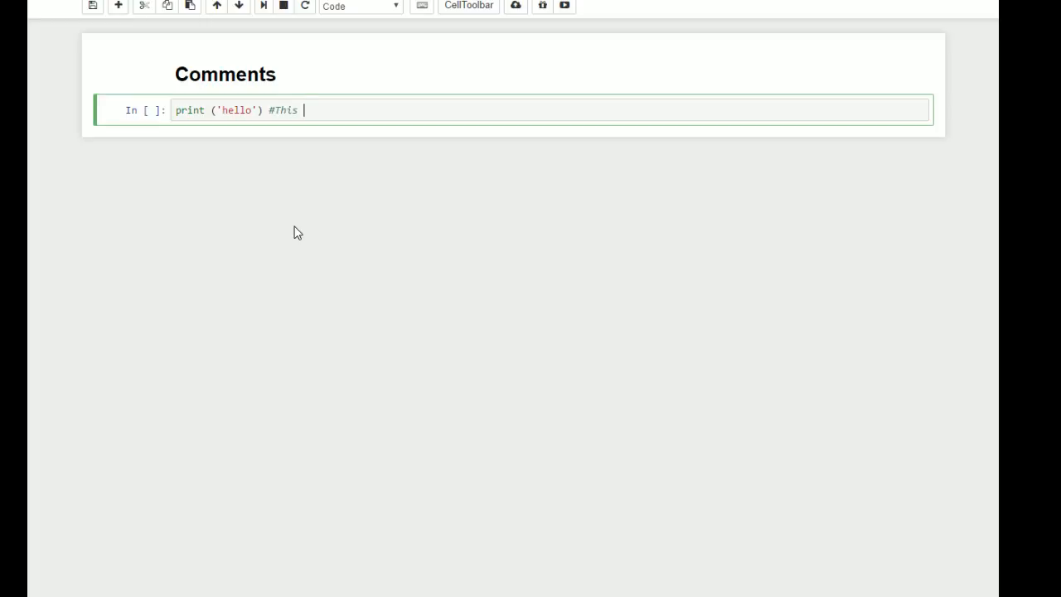
type("line g")
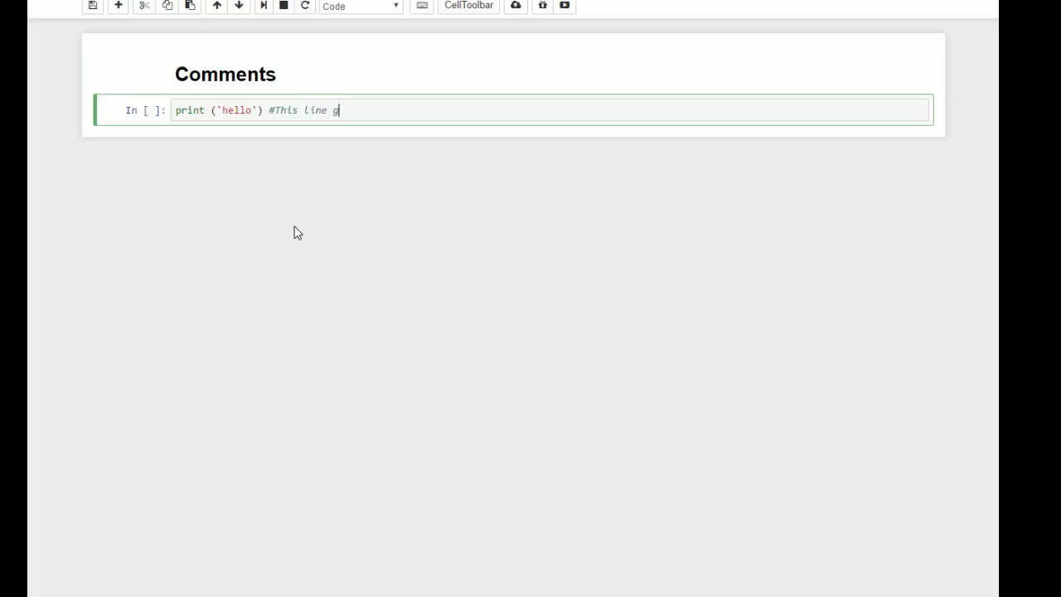
type("reets the")
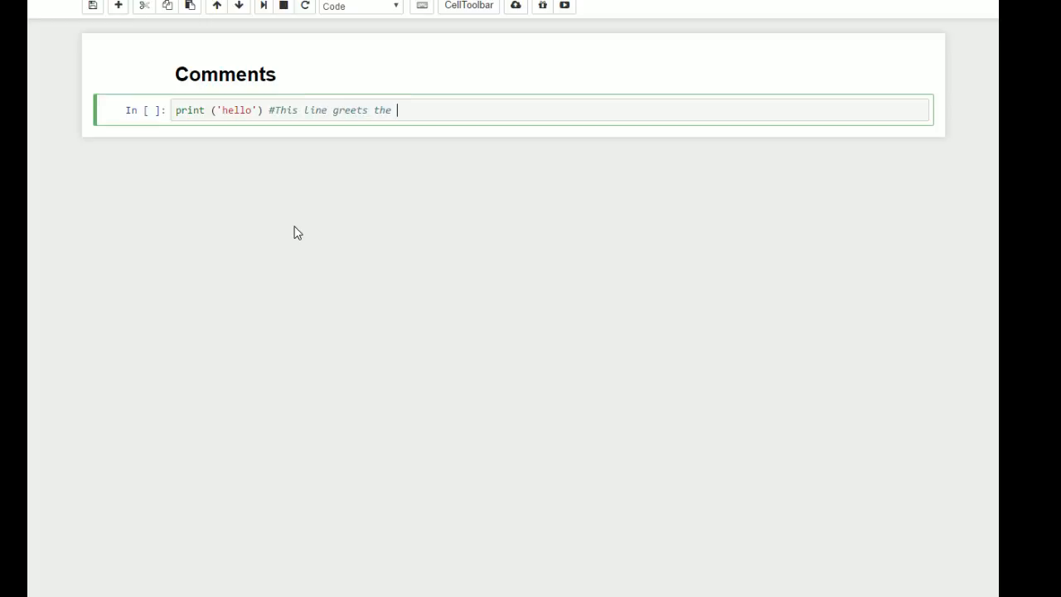
key("shift+enter")
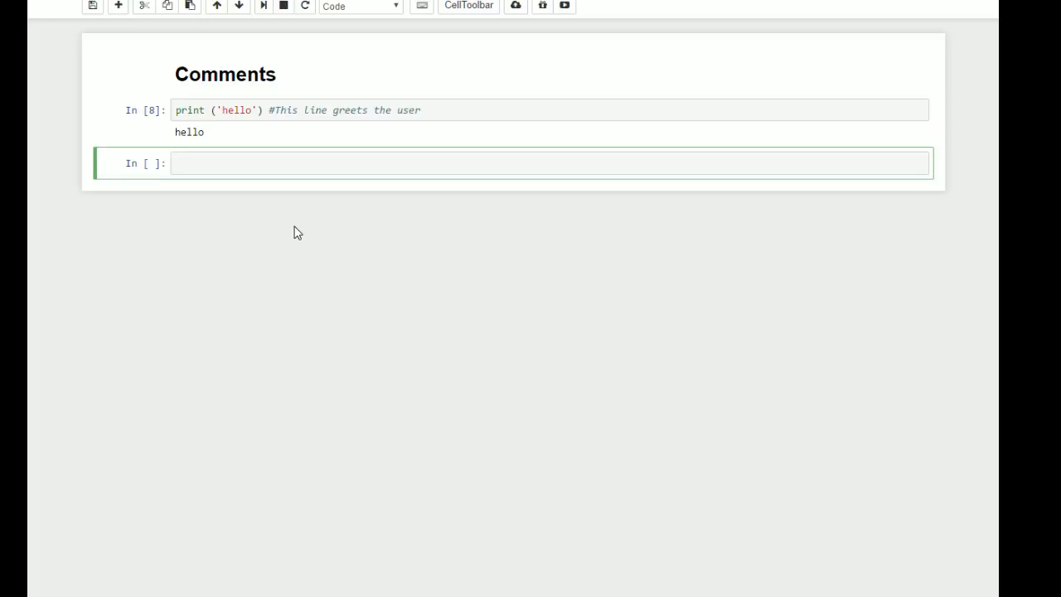
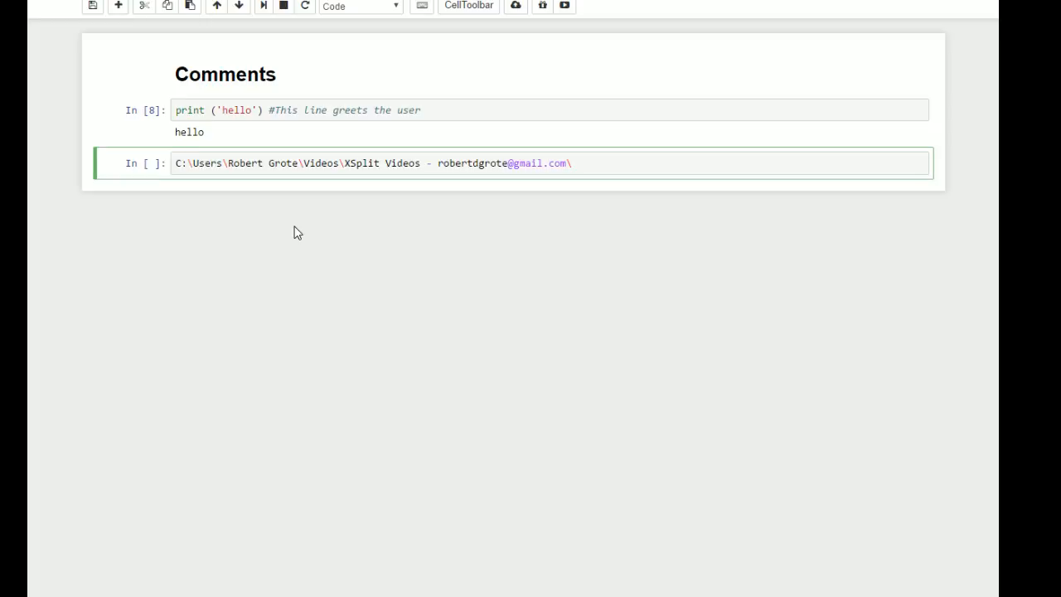
Step: Paste the copied heart-rate program into a new cell wrapped in ''' triple quotes
triple_click(371, 163)
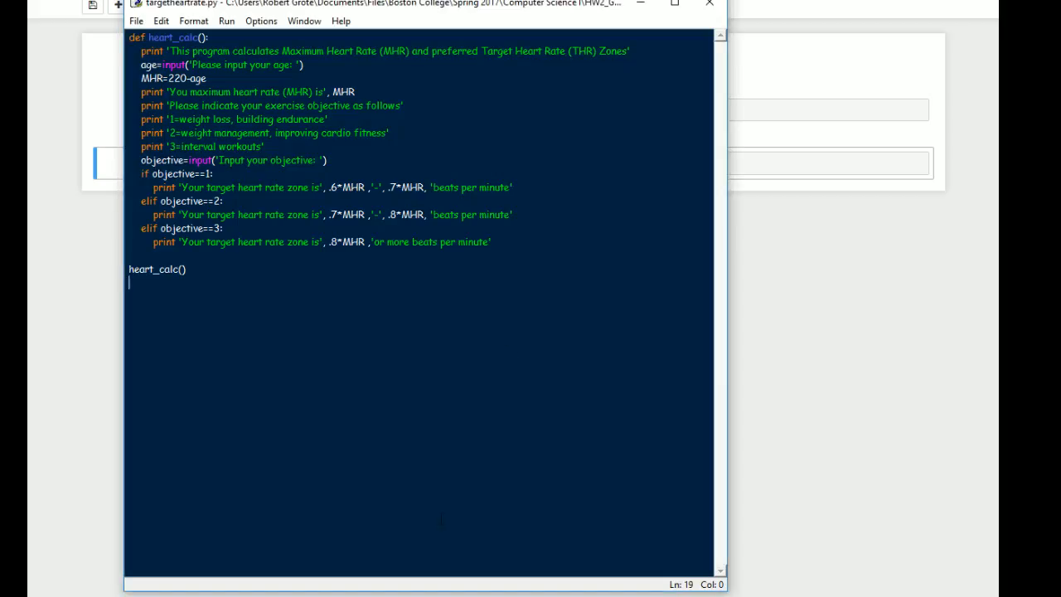
key("ctrl+a")
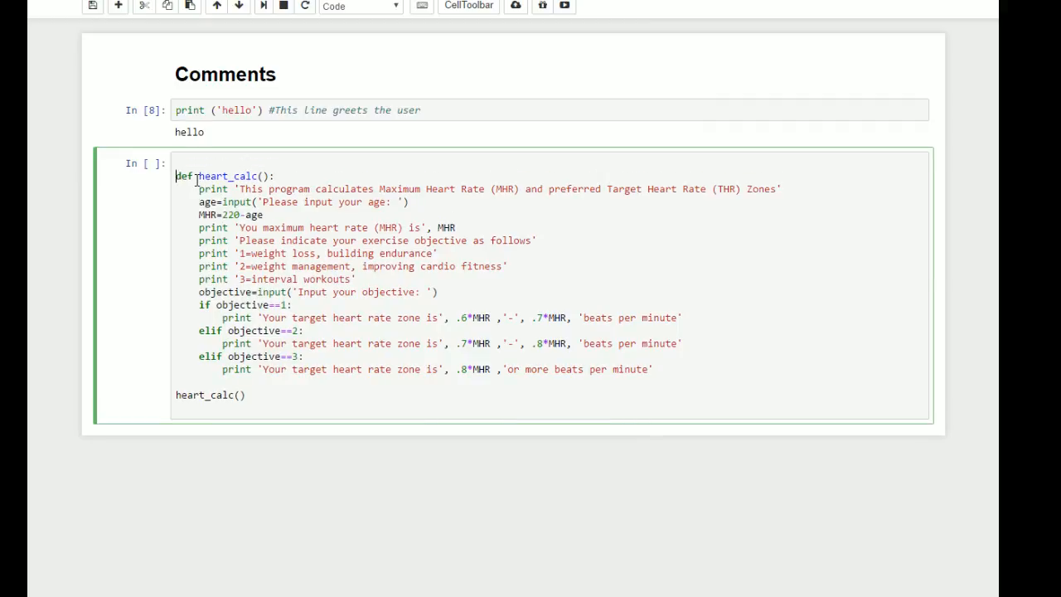
type("'''")
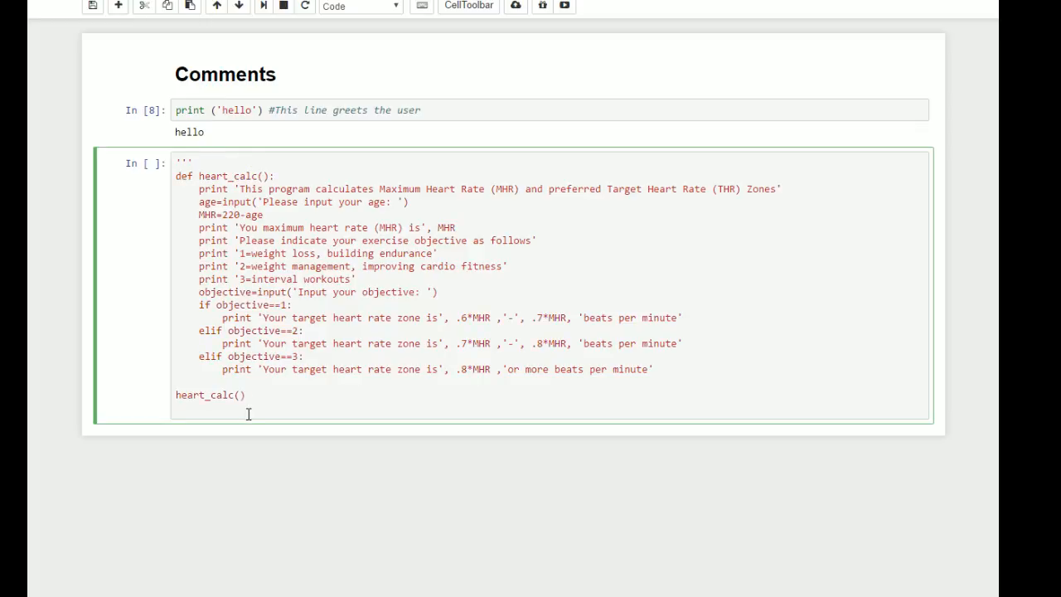
type("'''")
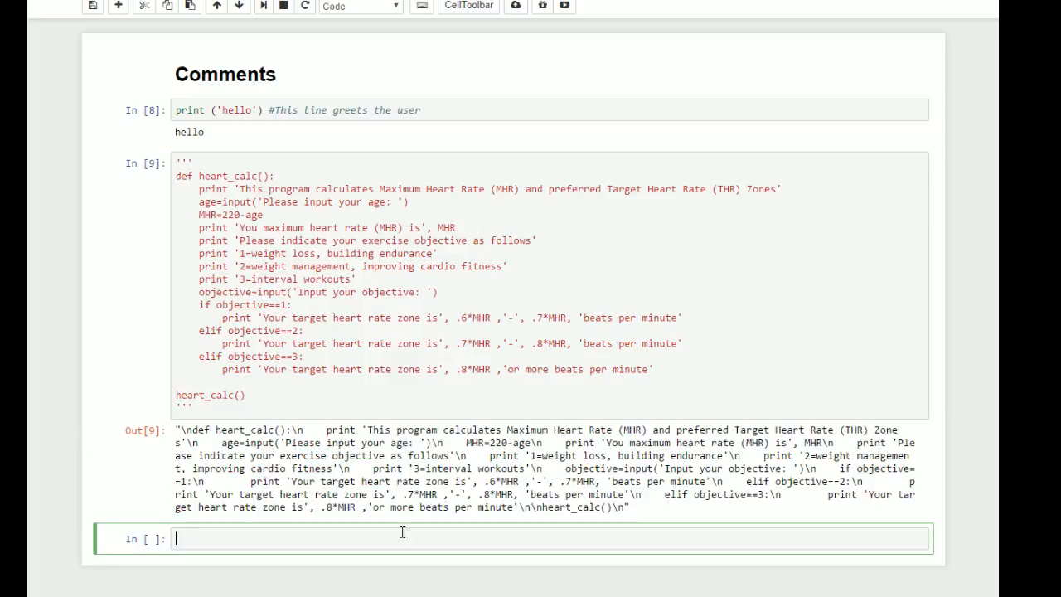
mouse_move(321, 380)
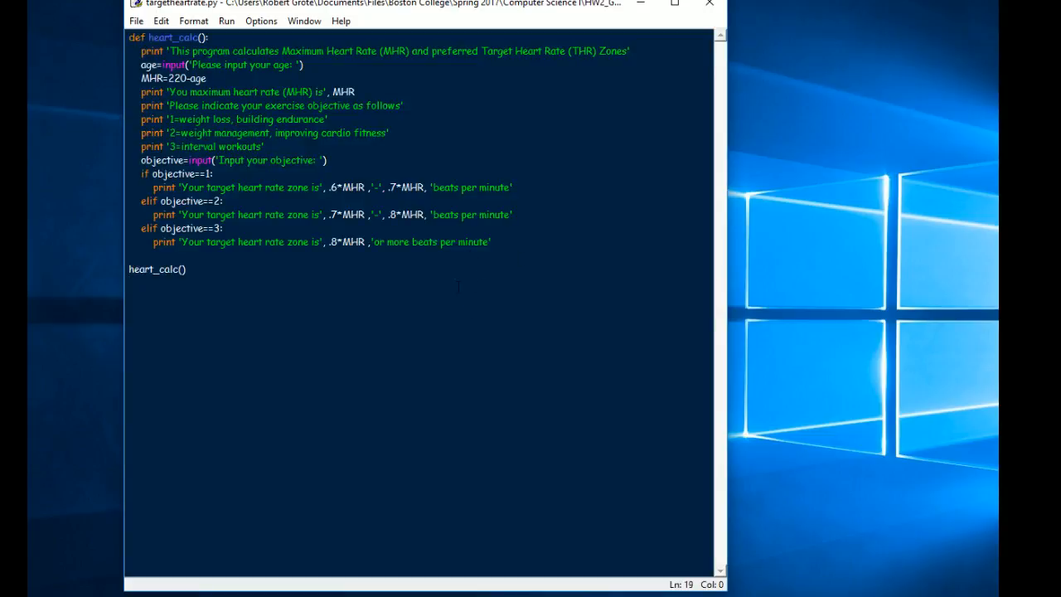
Step: Run the heart-rate script with Run Module, saving targetheartrate.py first
left_click(129, 282)
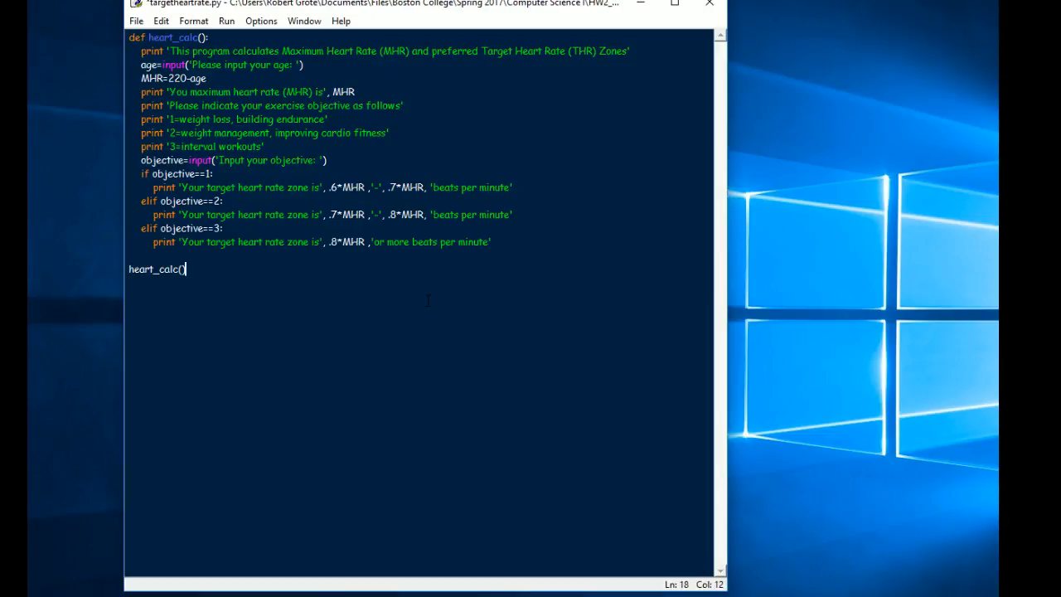
left_click(225, 20)
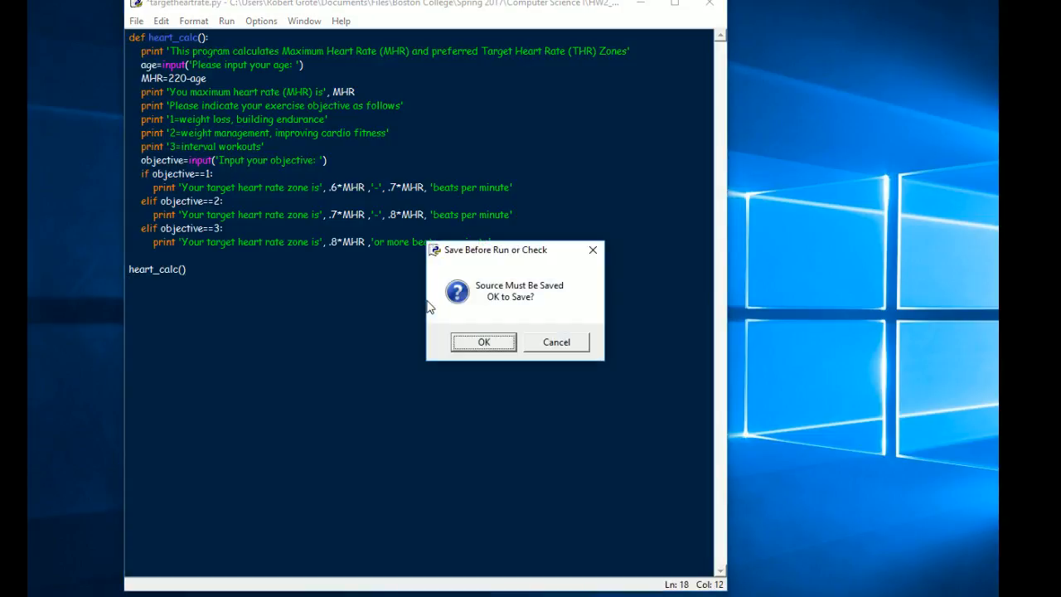
left_click(484, 341)
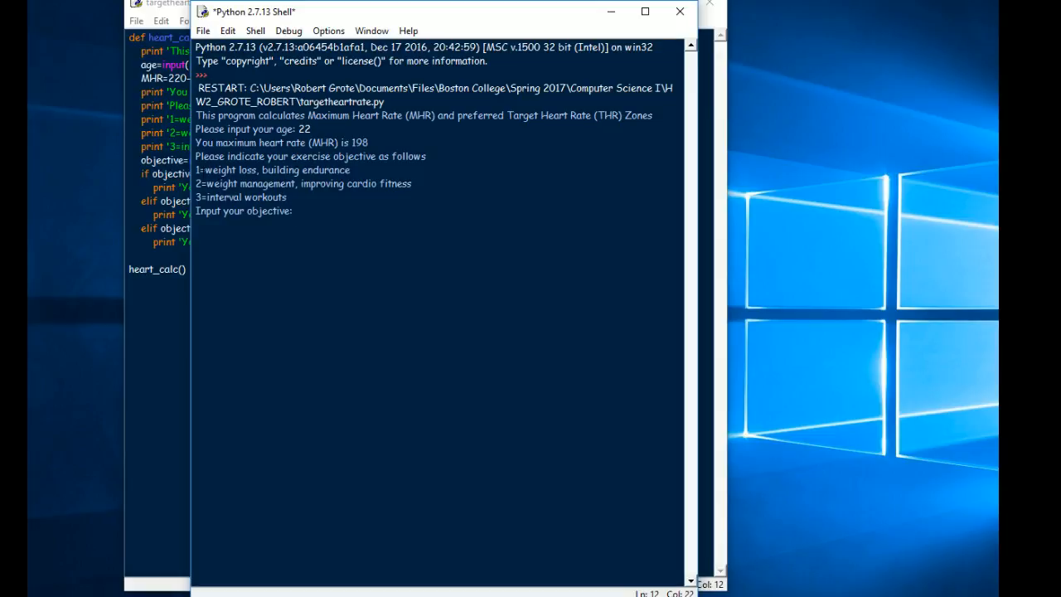
Step: Answer the objective prompt with 3, getting a target zone of 158.4 or more bpm
left_click(296, 211)
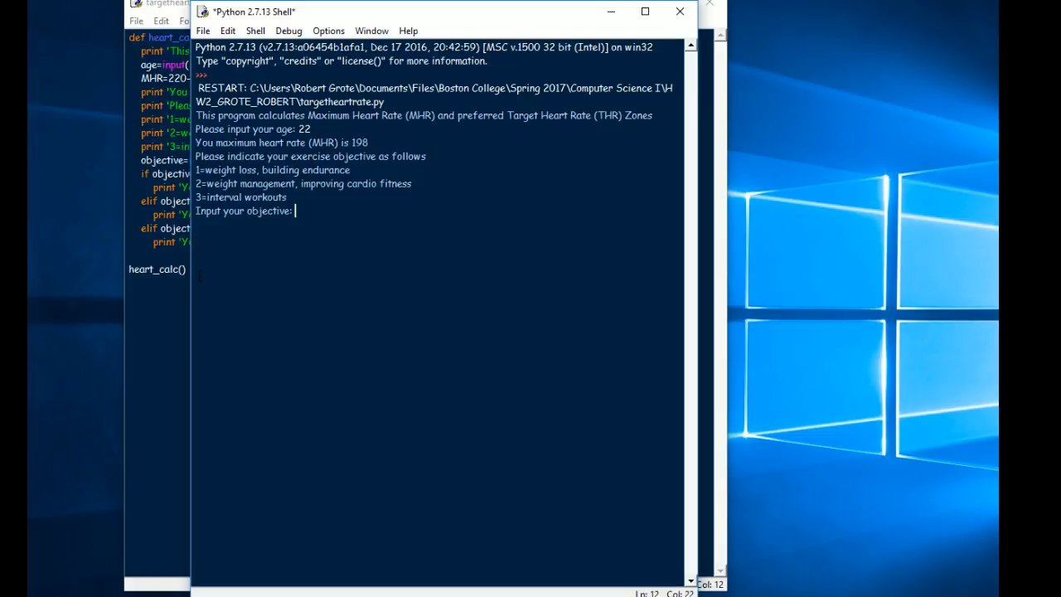
key("Return")
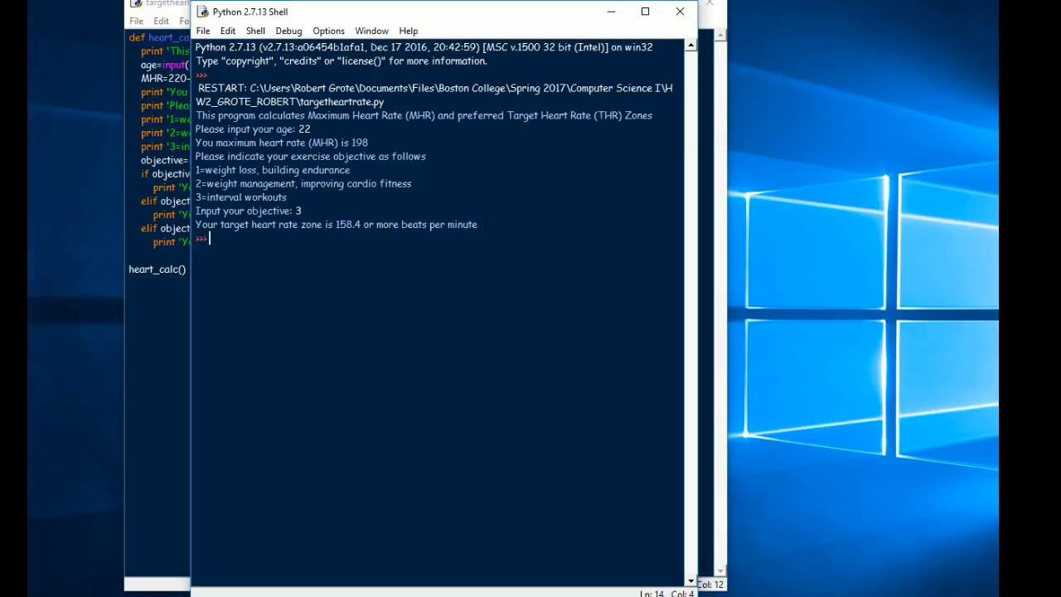
mouse_move(695, 140)
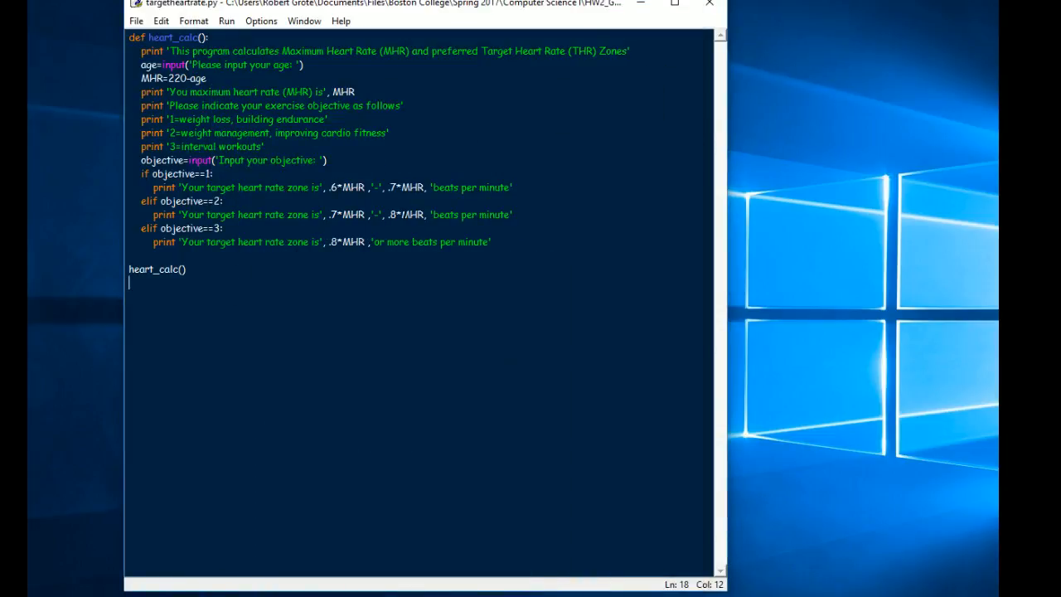
left_click(131, 160)
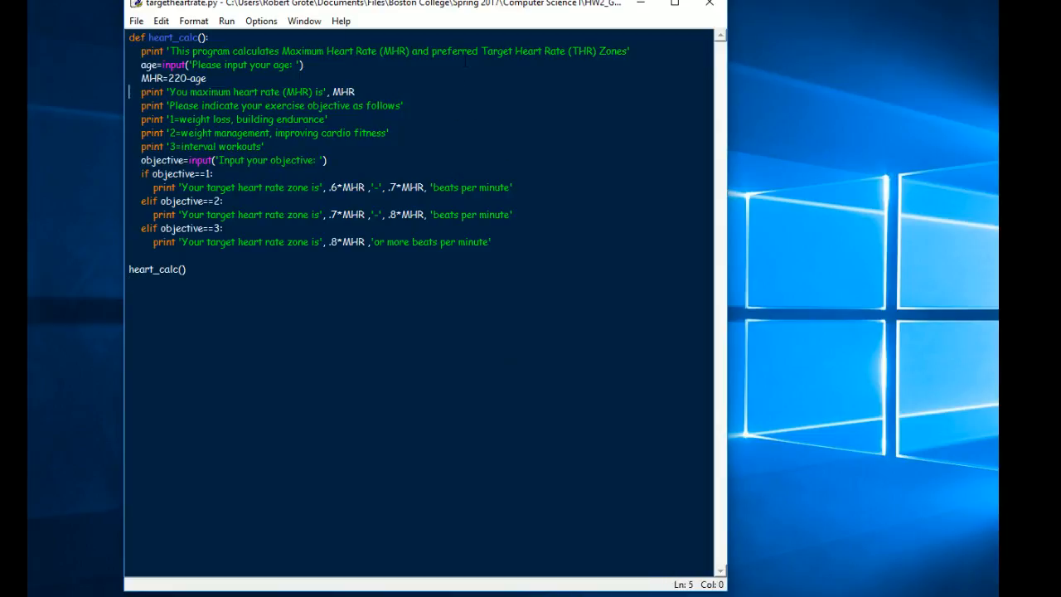
left_click(302, 64)
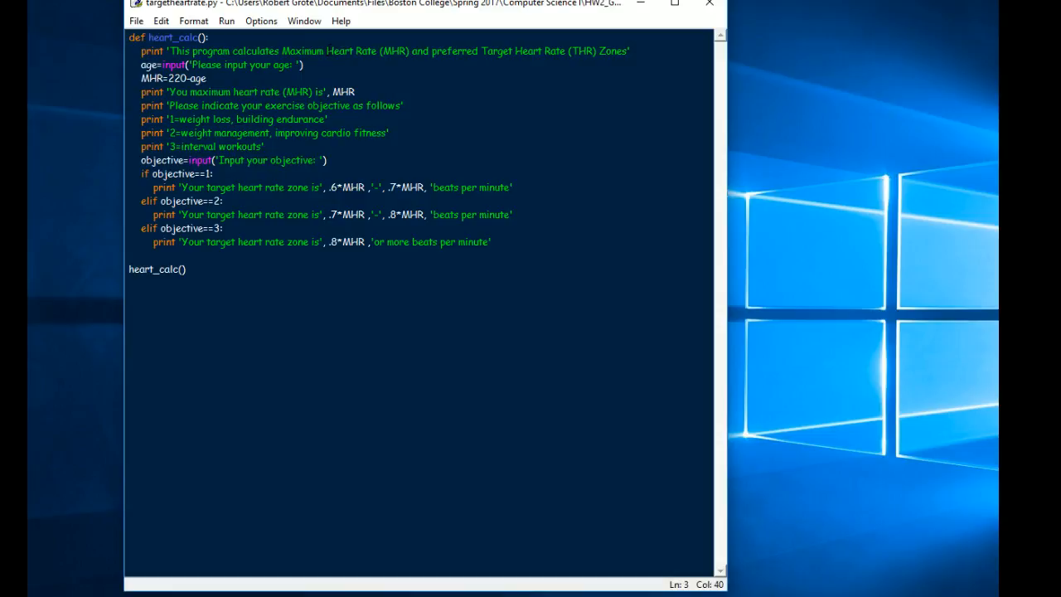
double_click(612, 50)
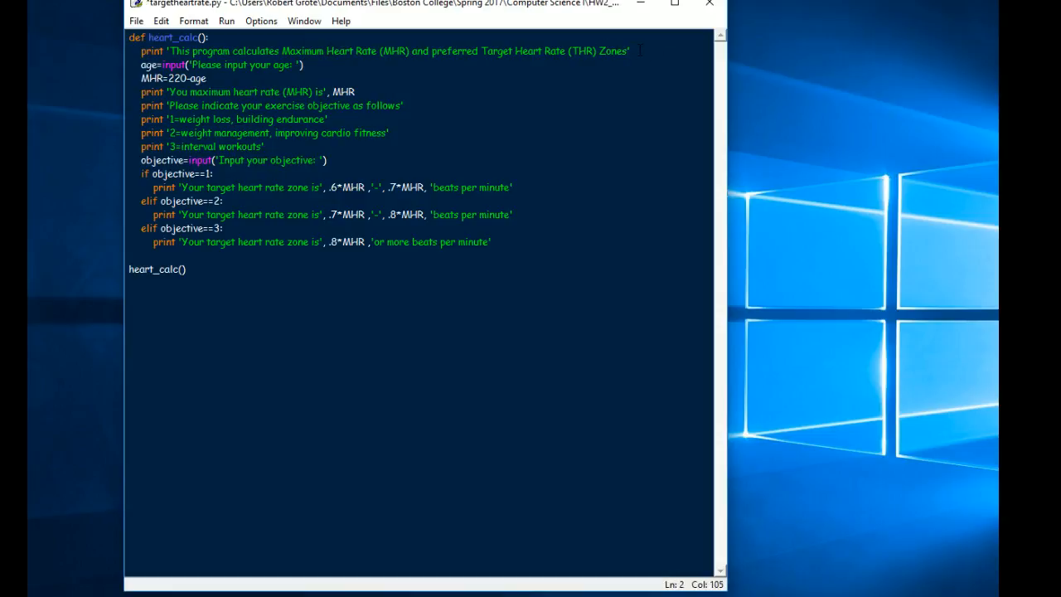
Step: Add a '#program description' comment after the first print line and a blank line above def
type("#")
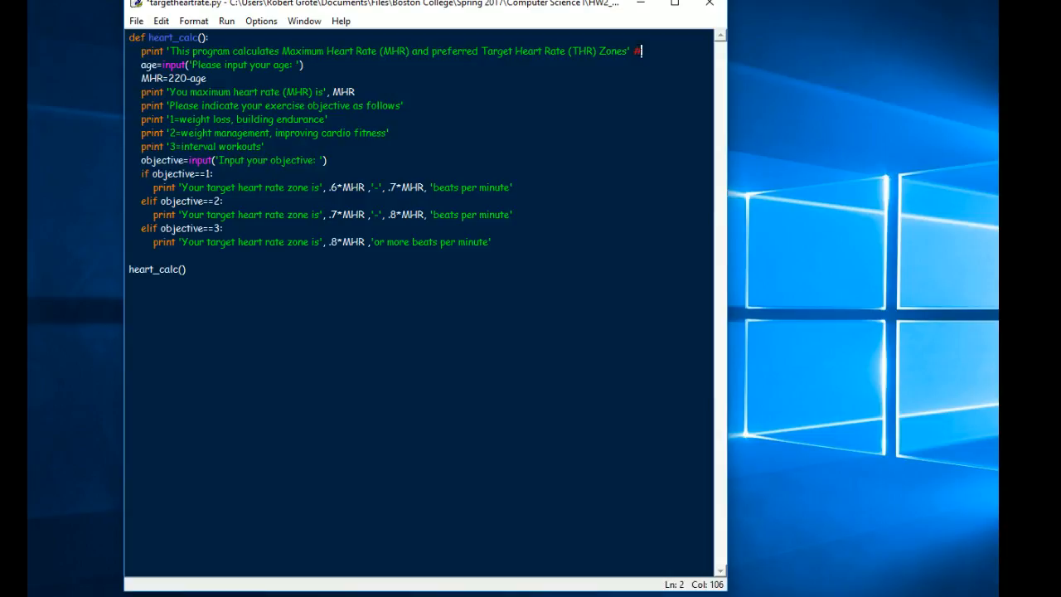
type("program descri")
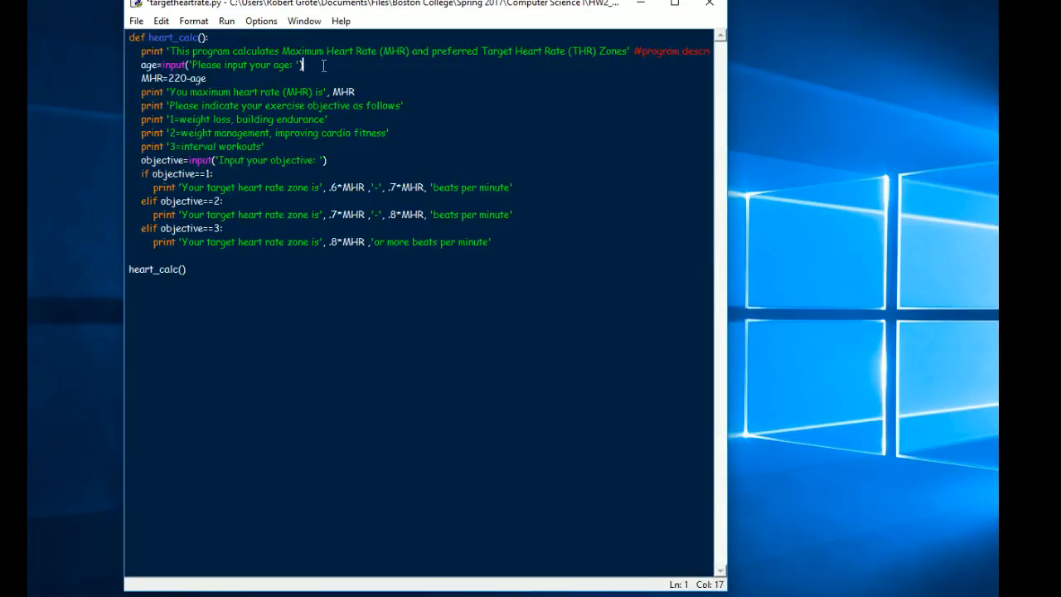
left_click(129, 36)
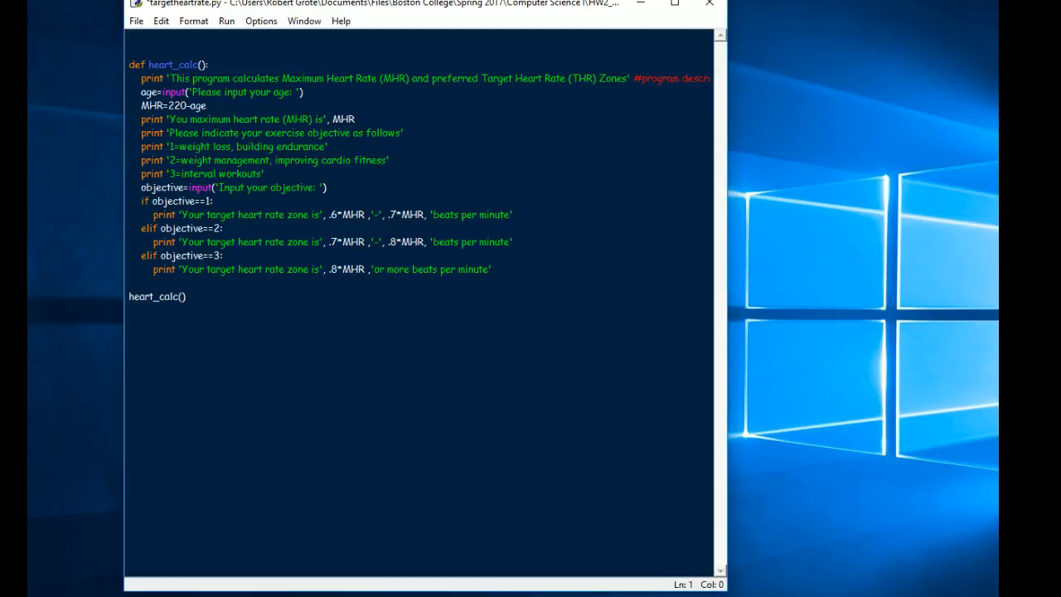
Step: Write the header comment '#Heart rate calculator' on the new top line
type("#Heart")
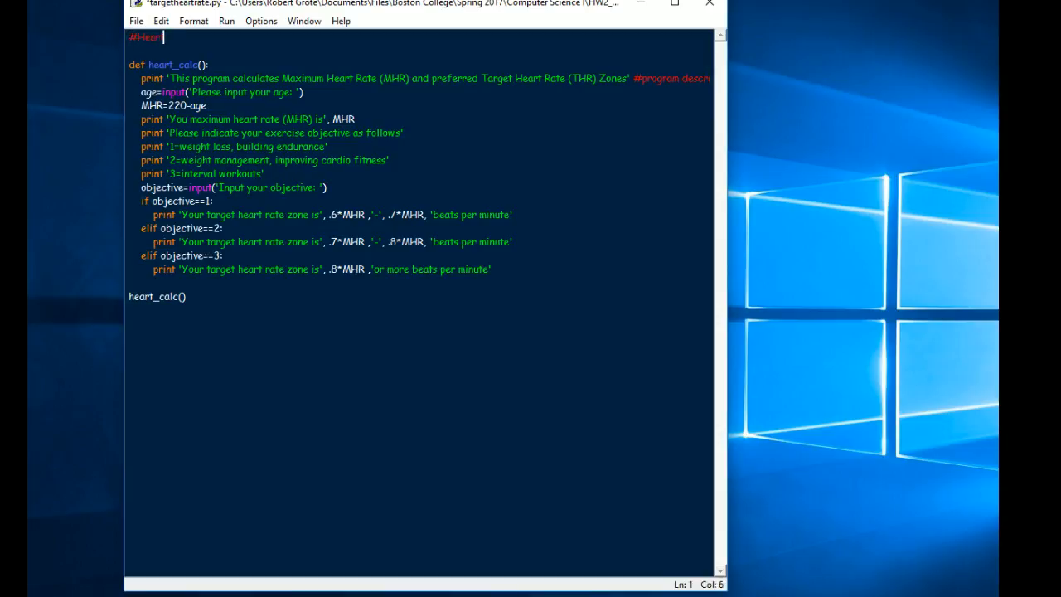
type("rate calc")
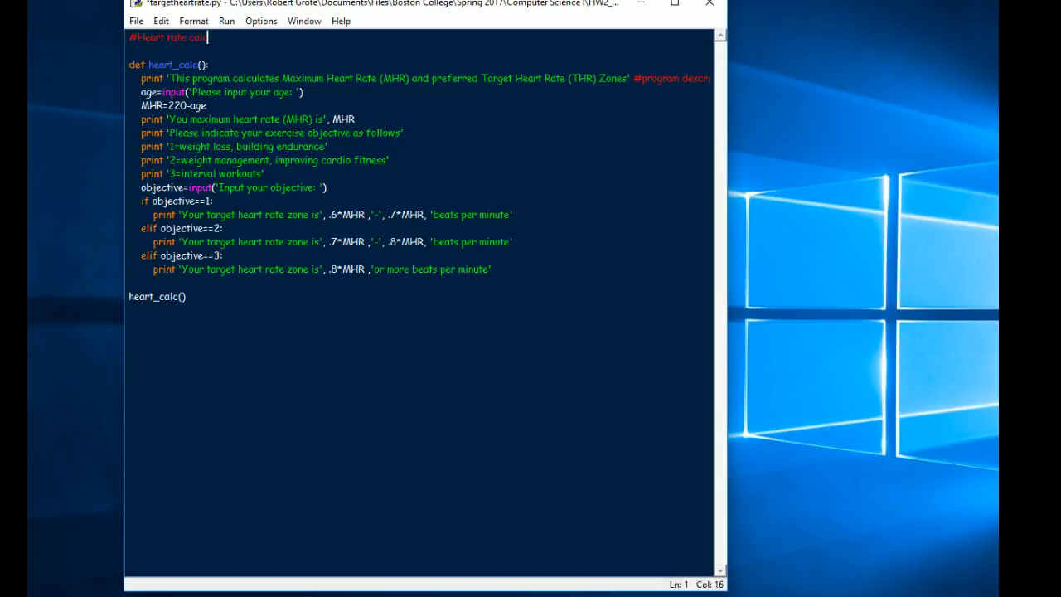
type("ulator")
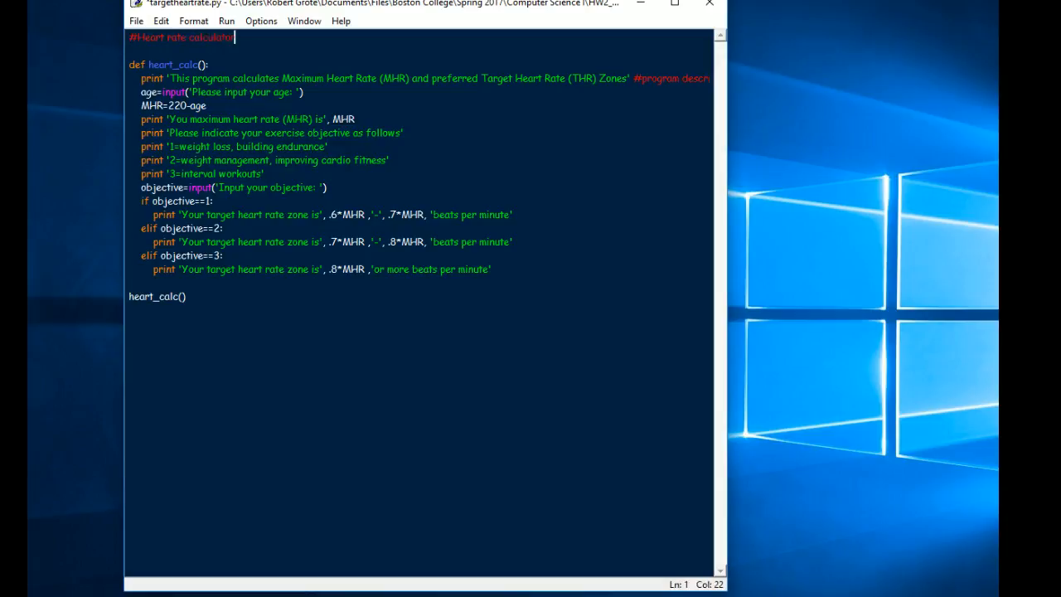
left_click(305, 91)
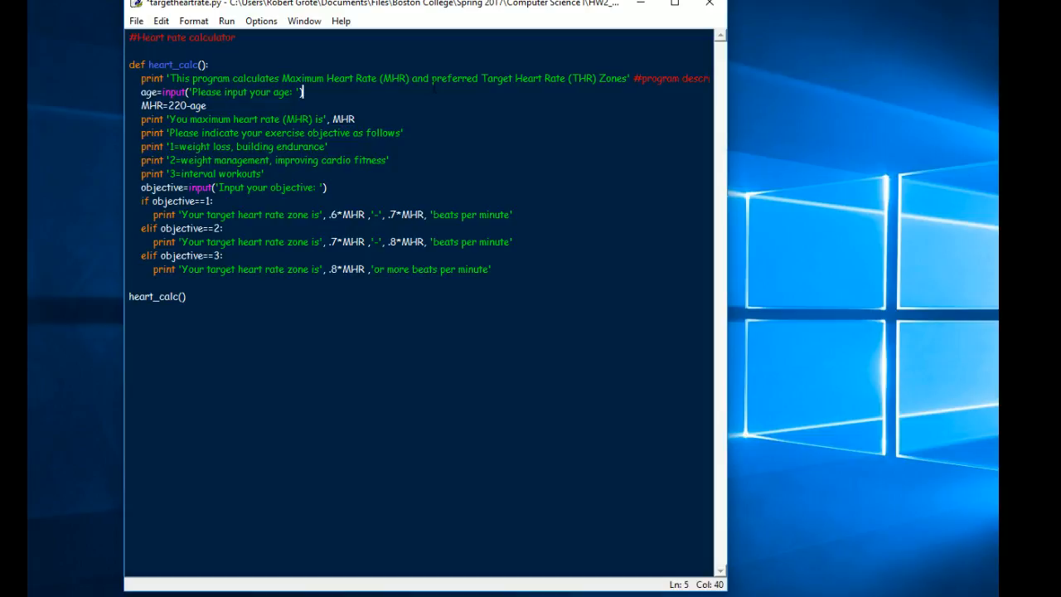
Step: End the age input line with the comment '#Ask the user for his or her age'
type("#")
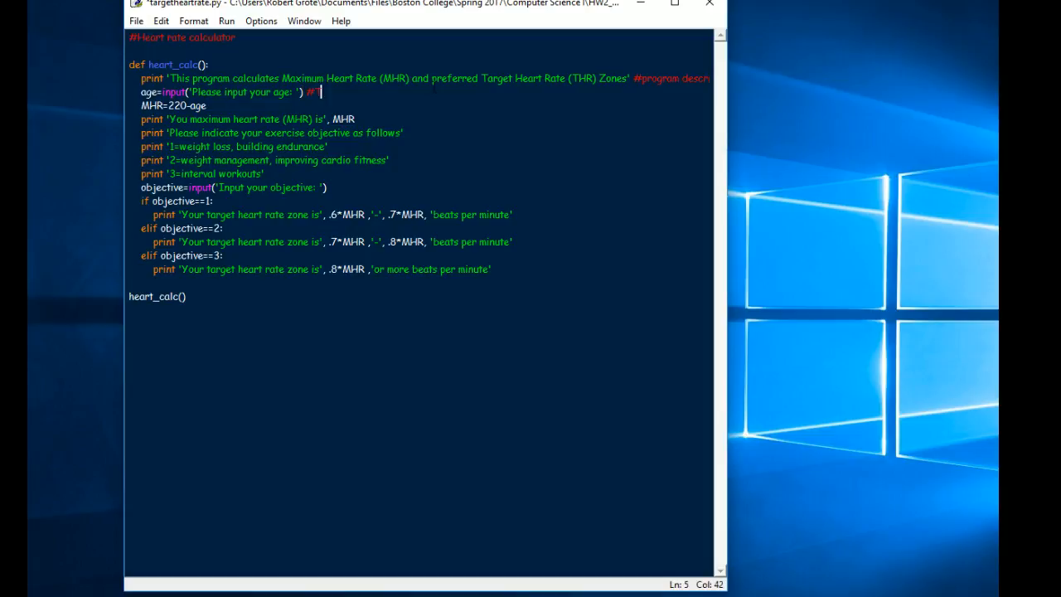
type("THis line")
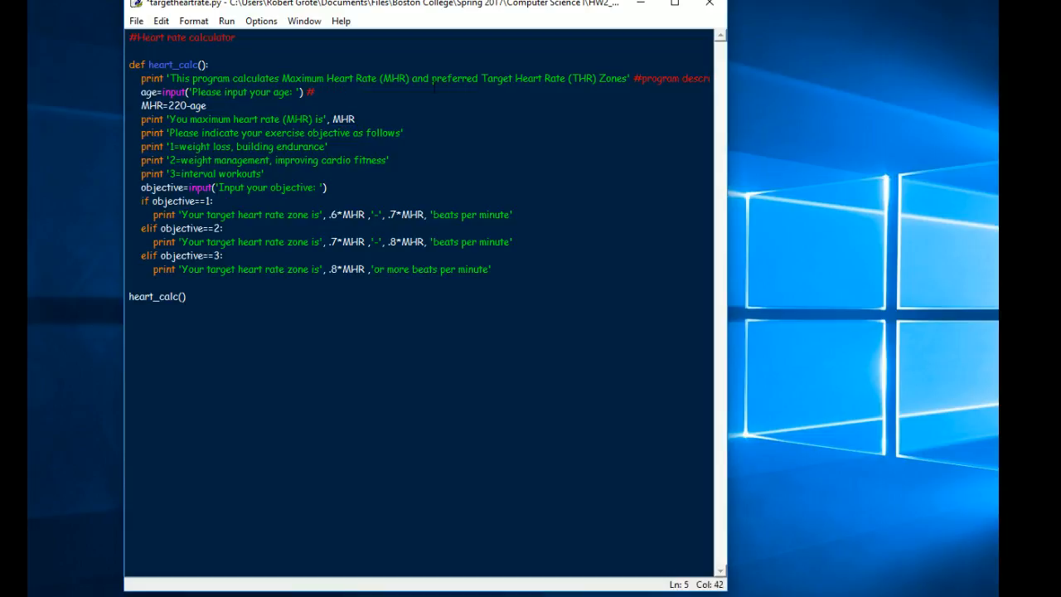
type("sk")
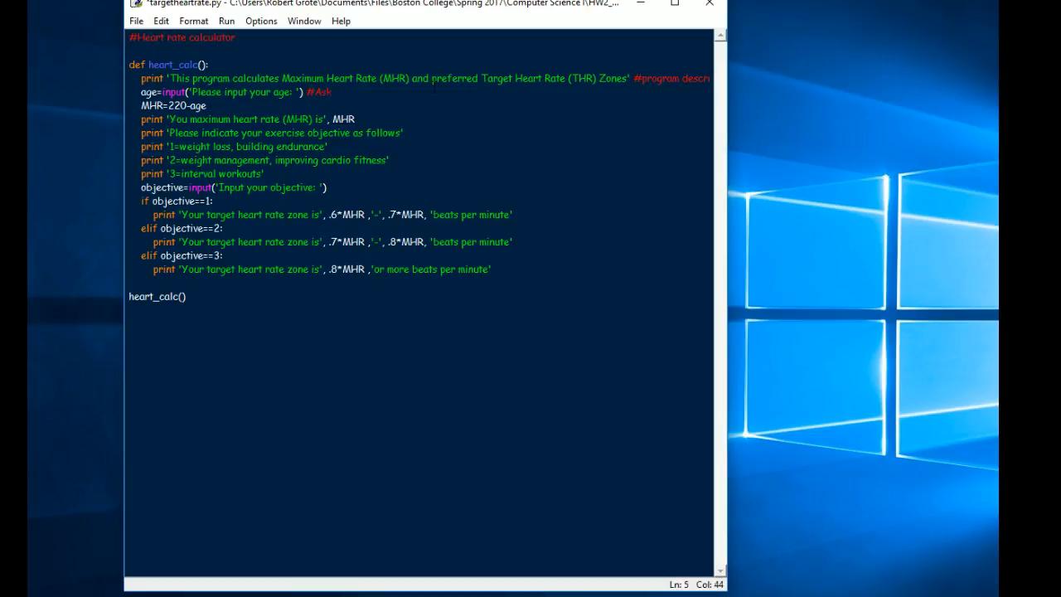
type("the user")
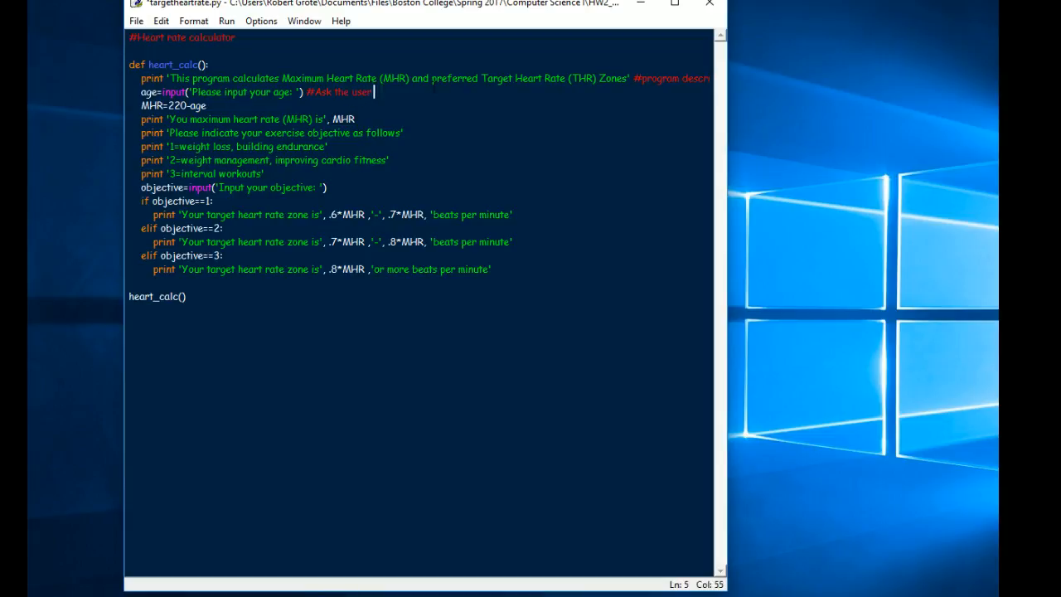
type("for his or her age")
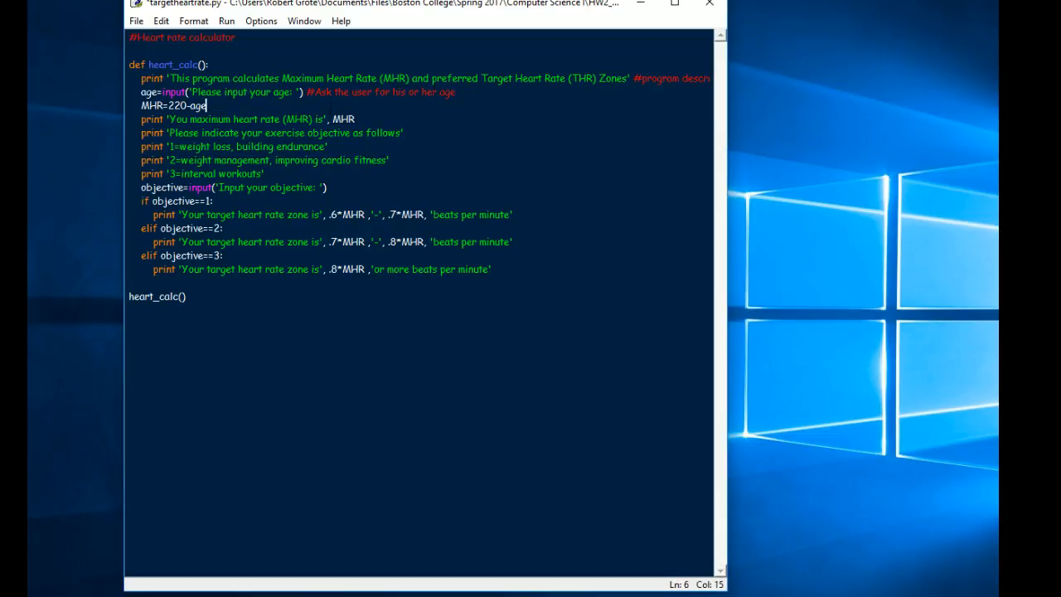
type("#")
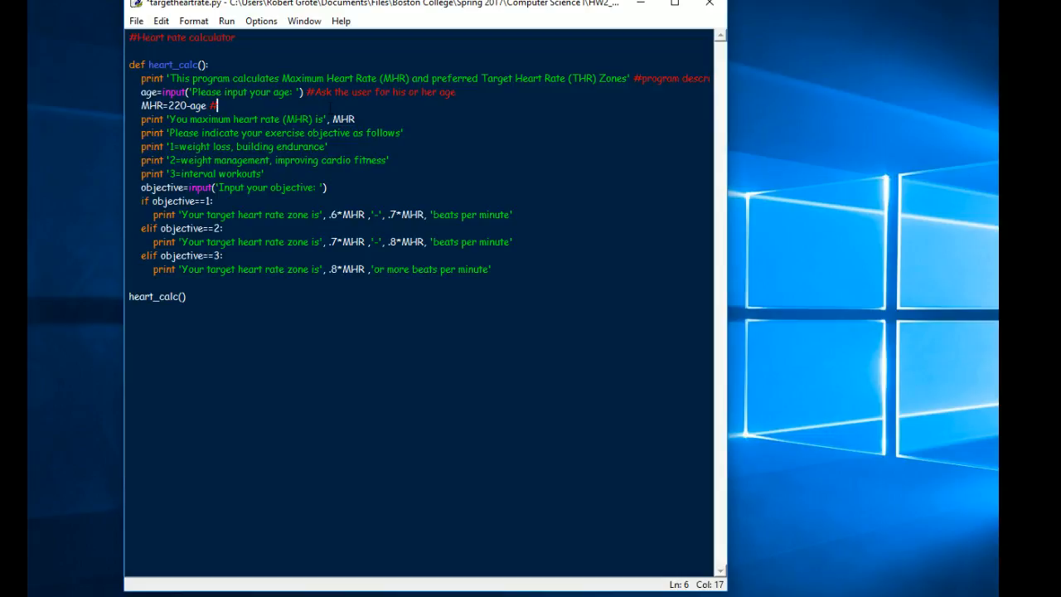
Step: End the MHR line with the comment '#Your max heart rate is 220 bpm-age'
type("Your max")
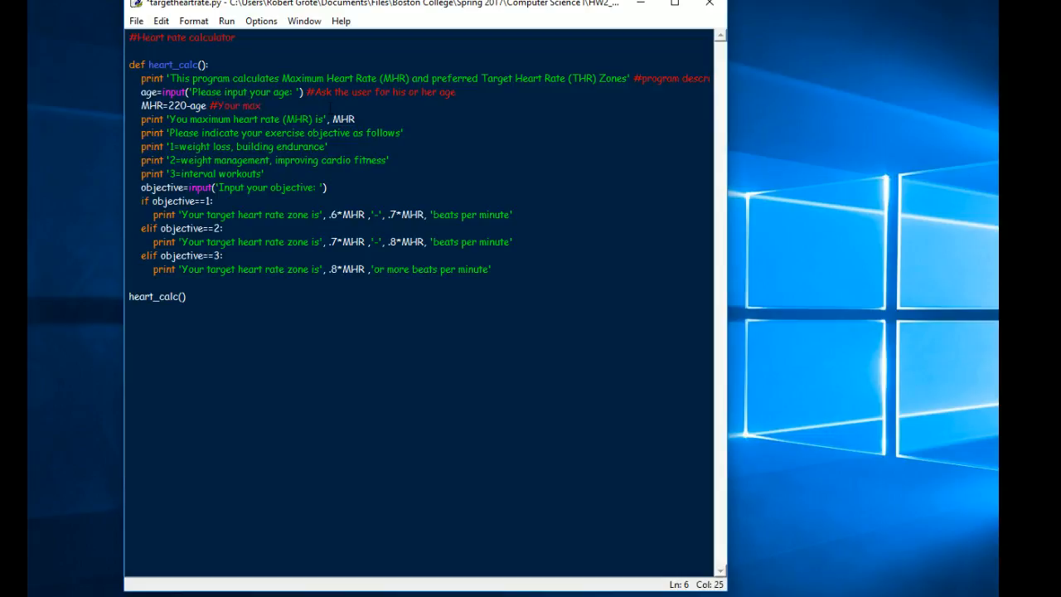
type("heart rate")
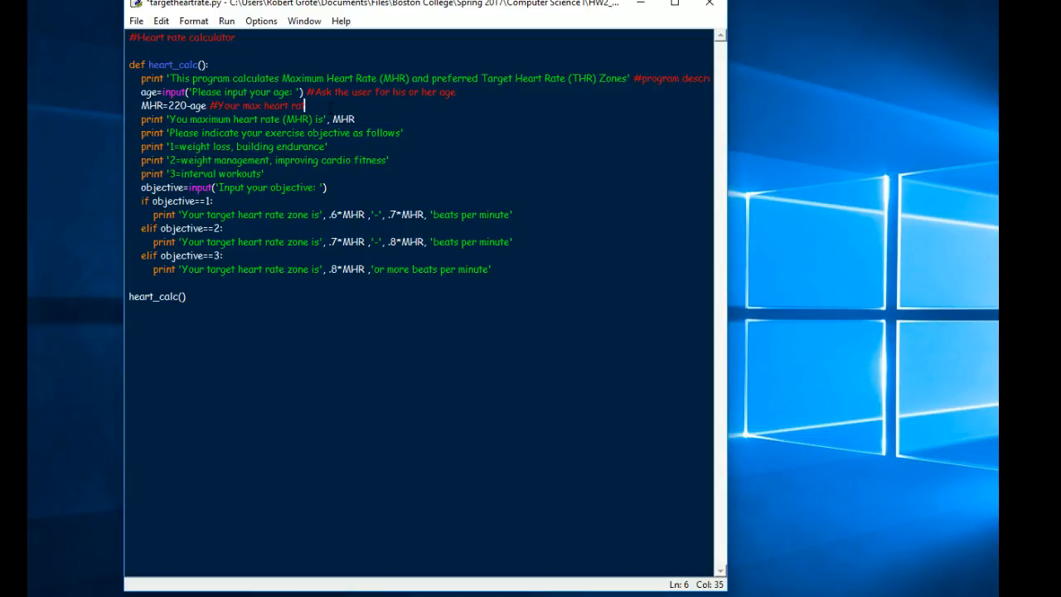
type("is 220")
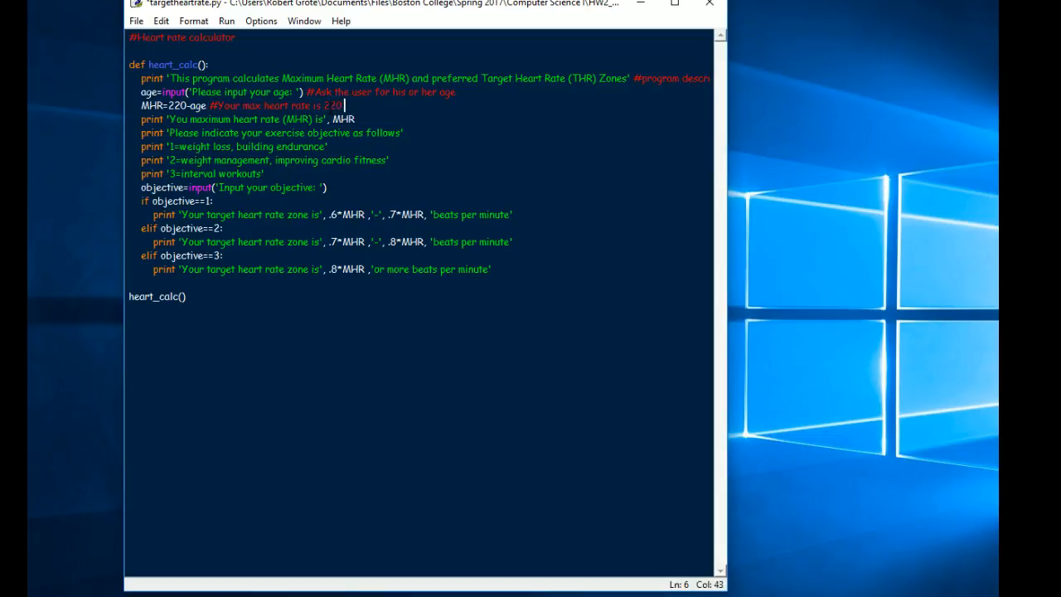
type("bpm-age")
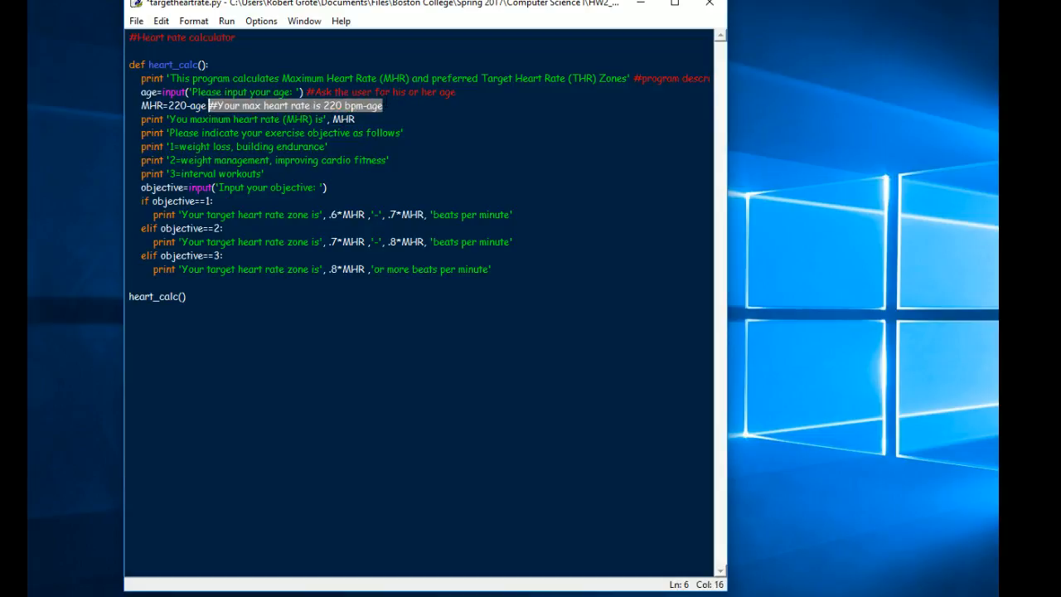
left_click(385, 106)
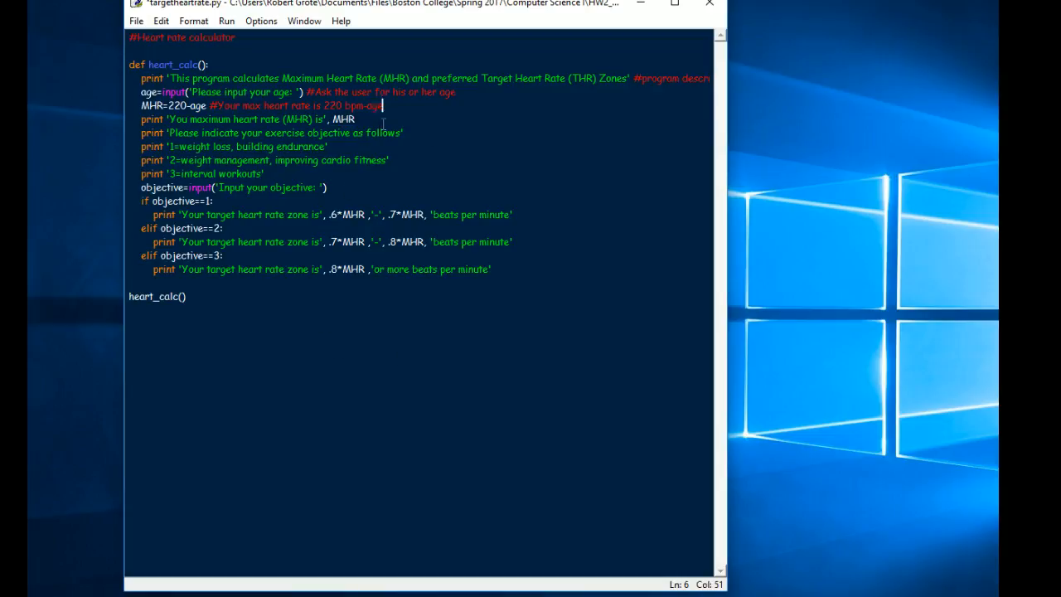
left_click(355, 119)
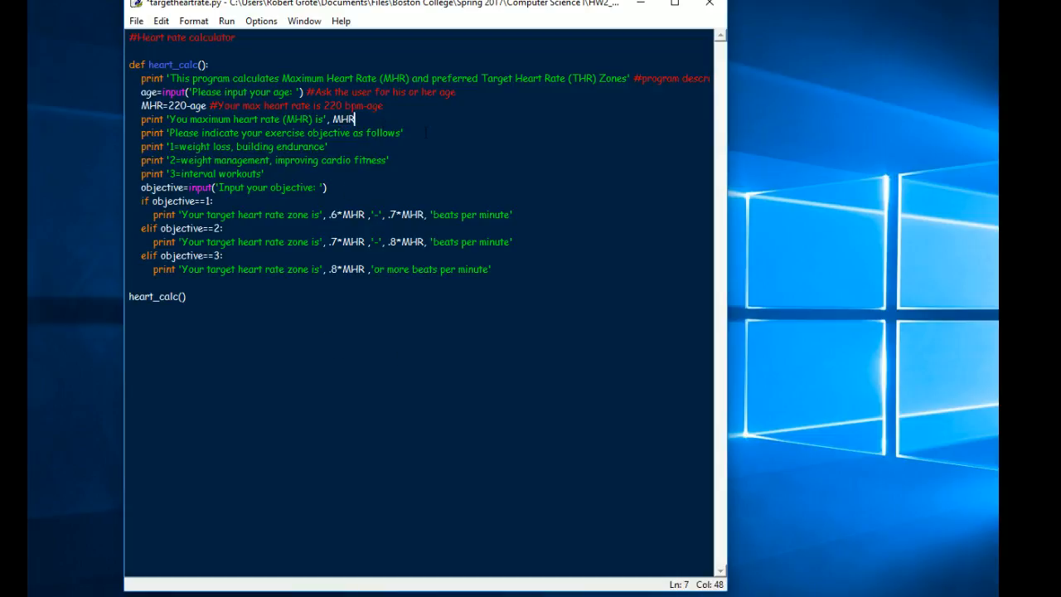
left_click(329, 146)
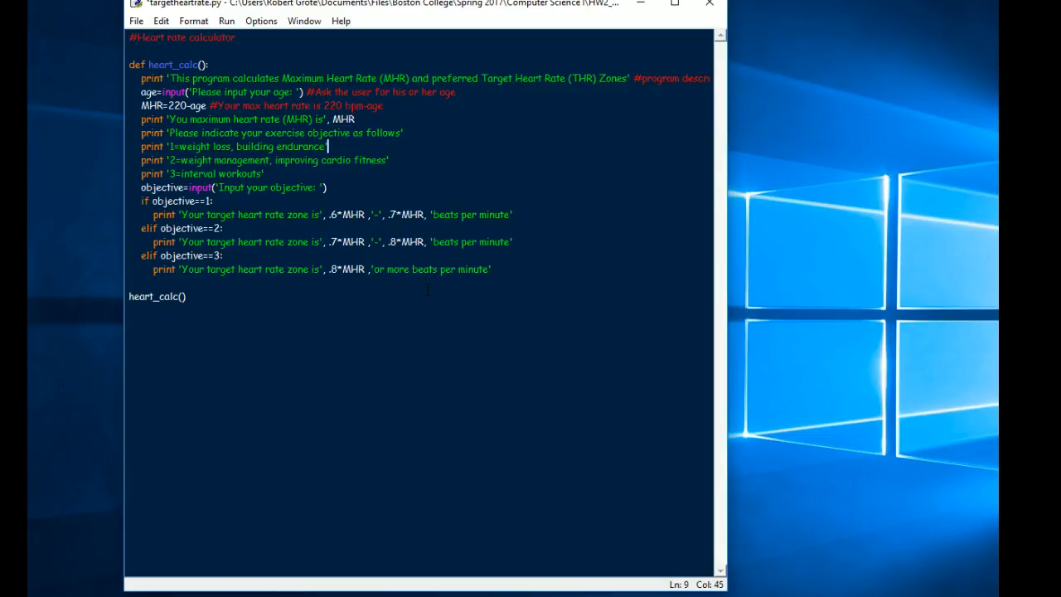
left_click(212, 201)
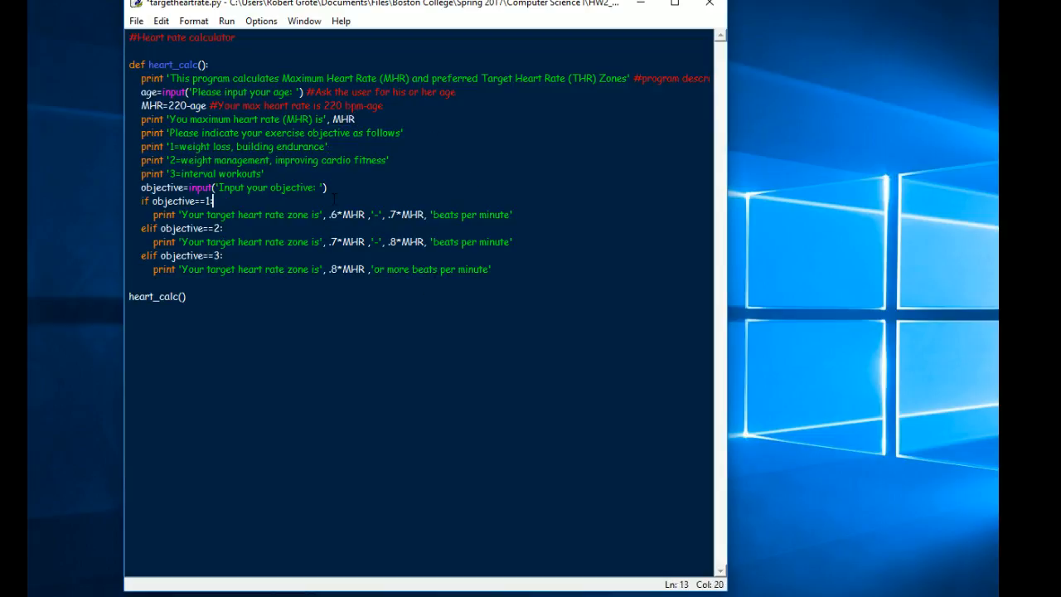